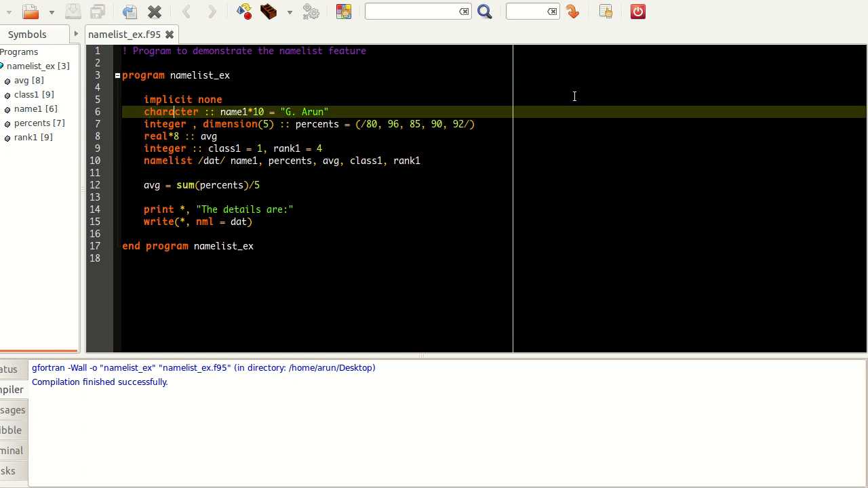
- Review the program header and the name1, percents, class1 and rank1 declarations
click(175, 75)
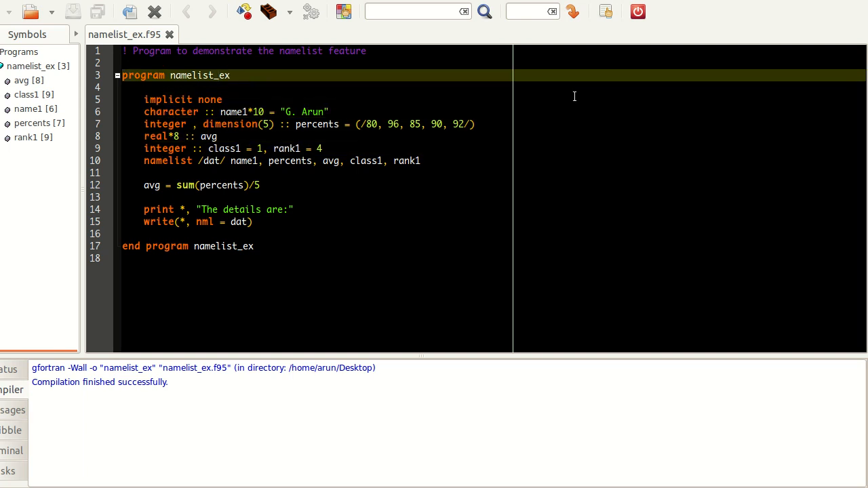
click(183, 100)
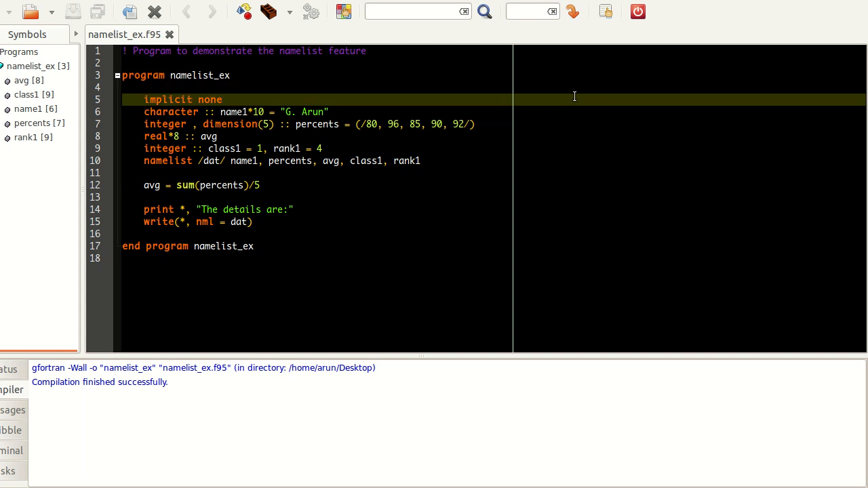
click(224, 112)
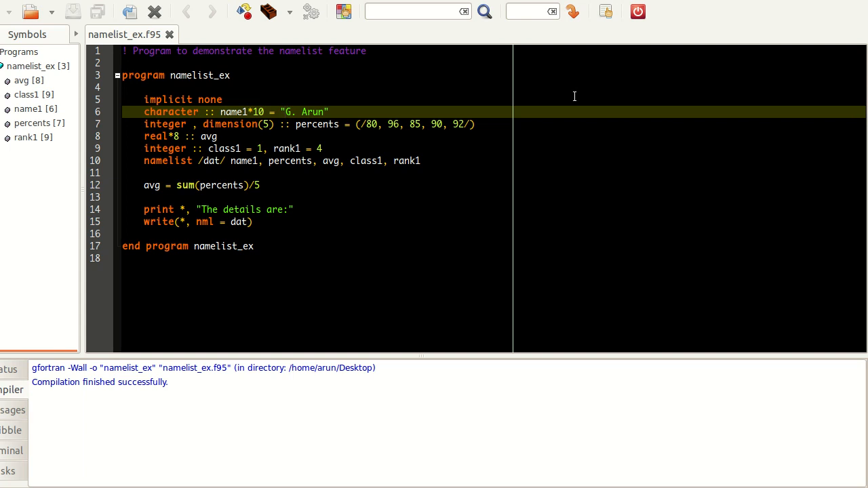
key(Down)
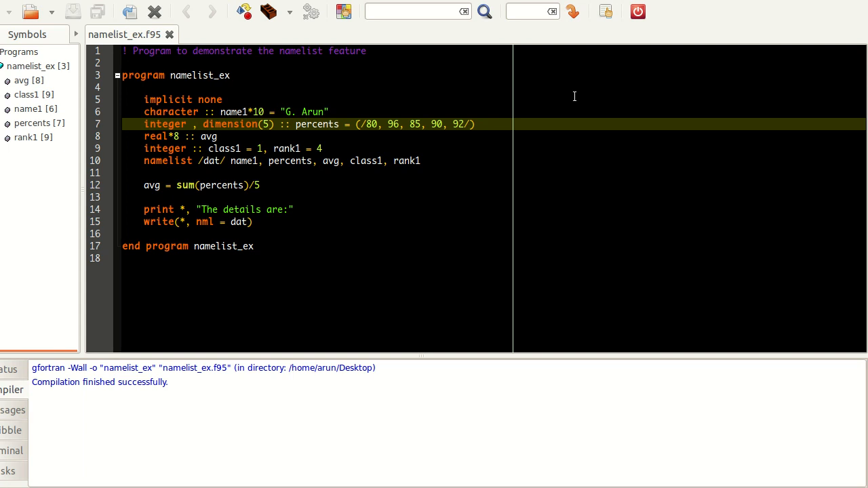
click(305, 124)
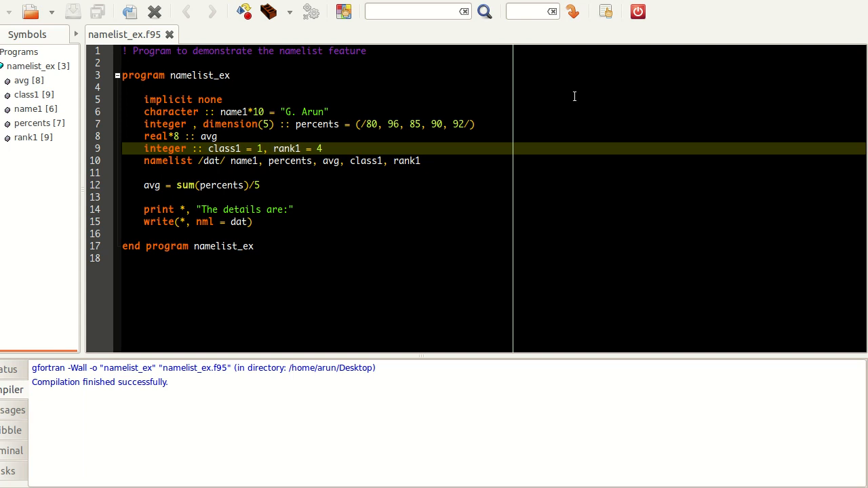
click(296, 148)
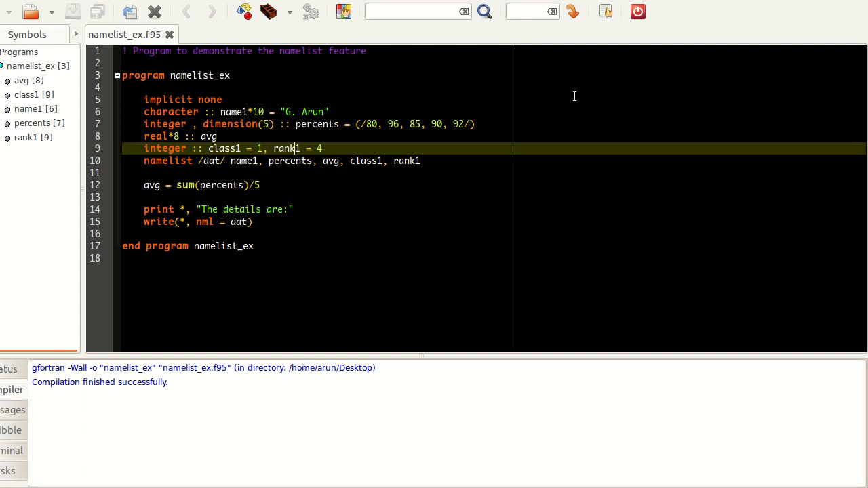
click(296, 125)
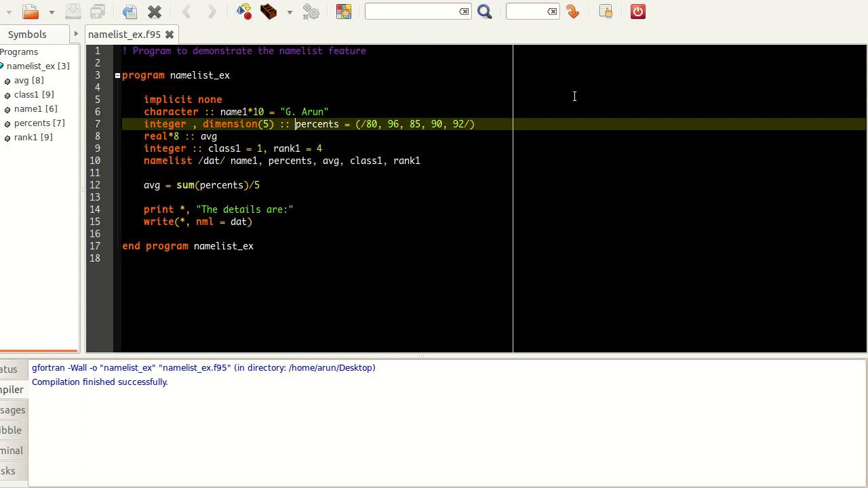
click(294, 149)
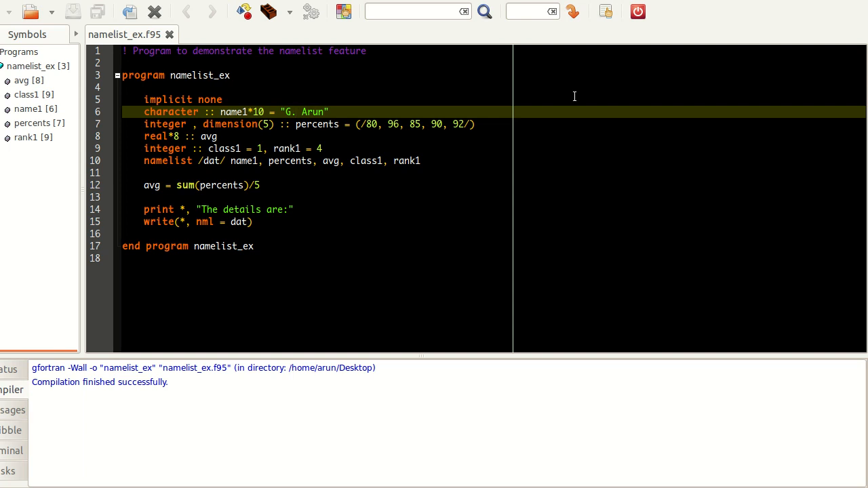
- Review the namelist dat statement, the percents array and the write statement for dat
click(295, 112)
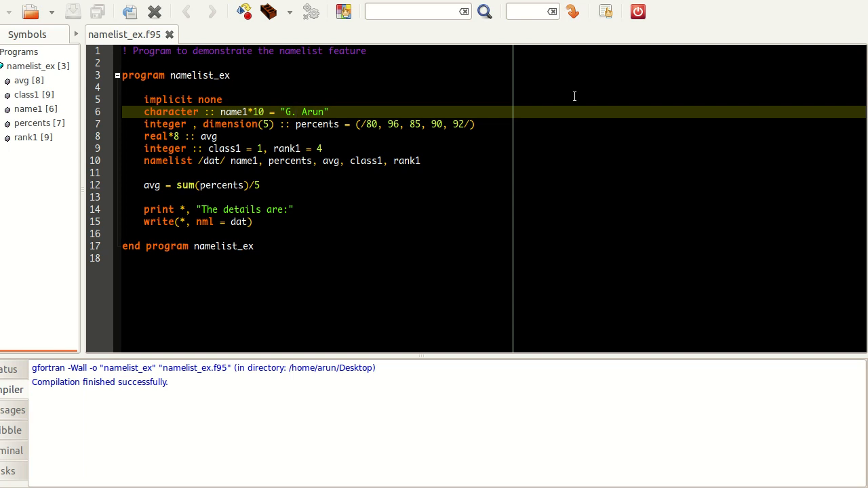
click(296, 112)
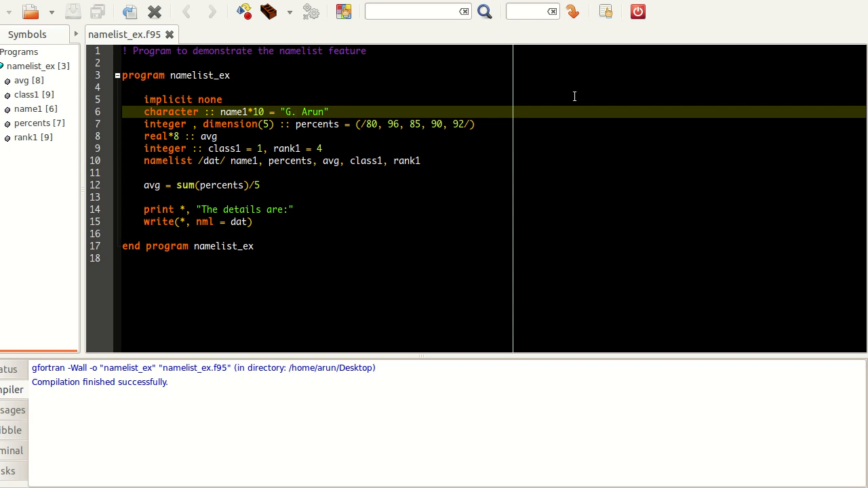
click(297, 112)
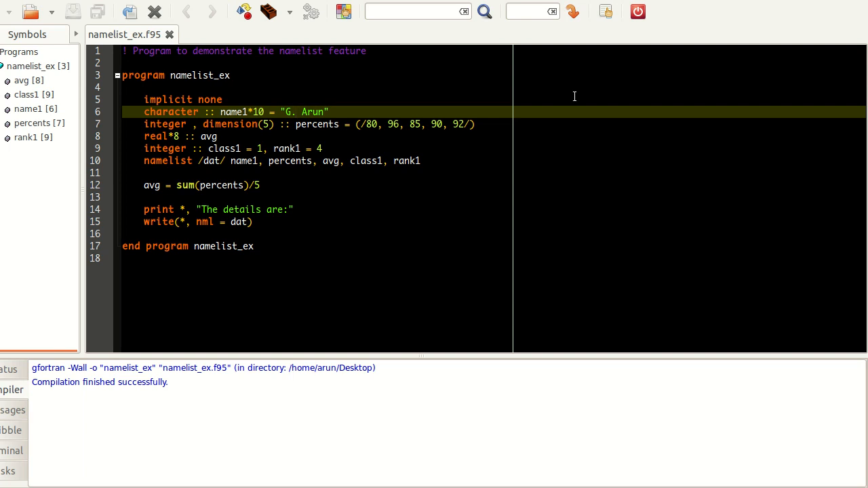
click(293, 112)
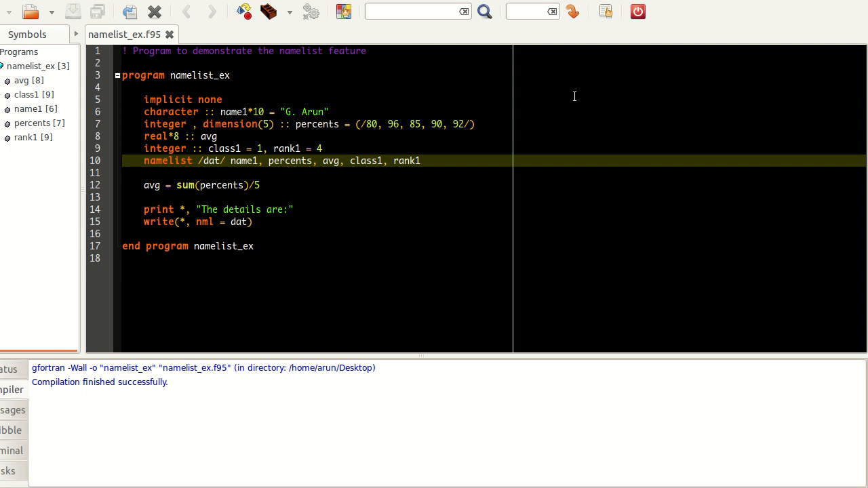
click(185, 161)
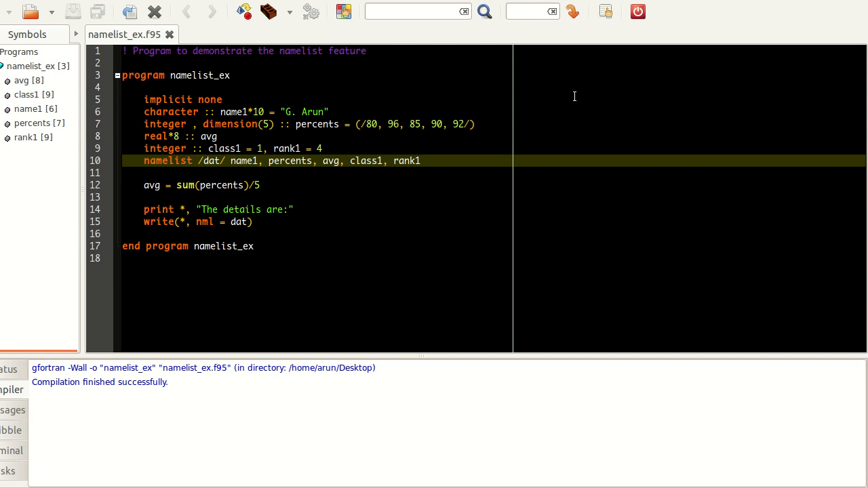
click(186, 136)
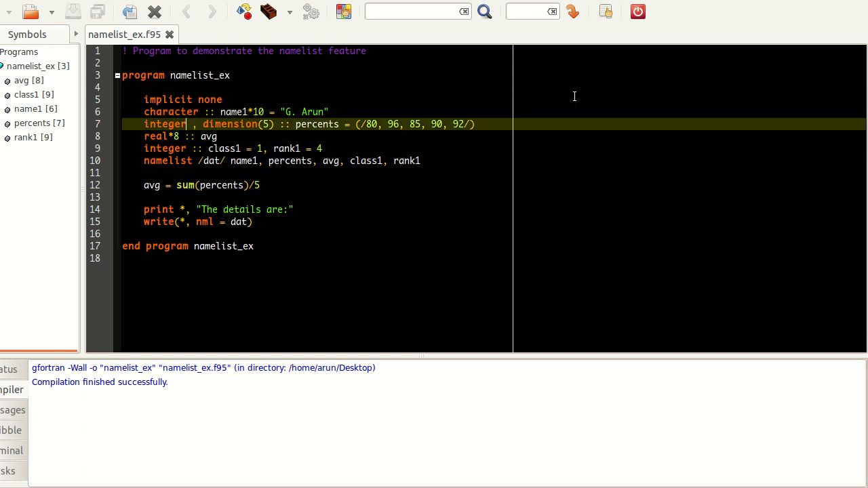
click(182, 137)
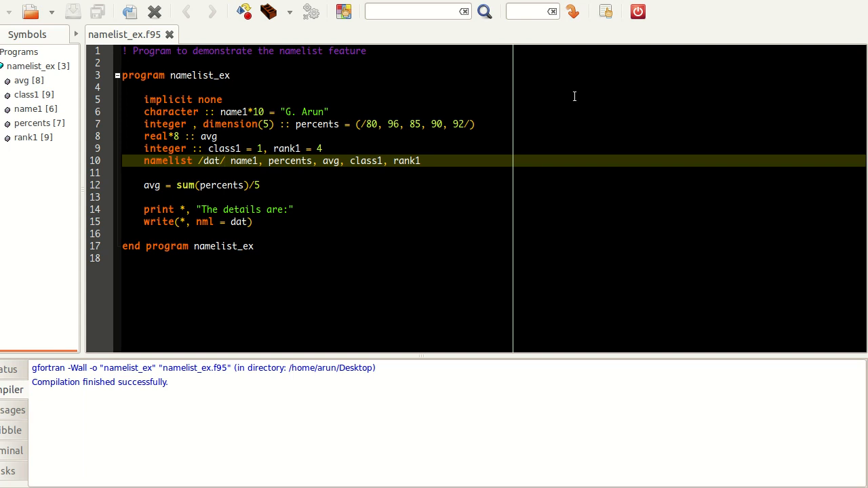
click(252, 160)
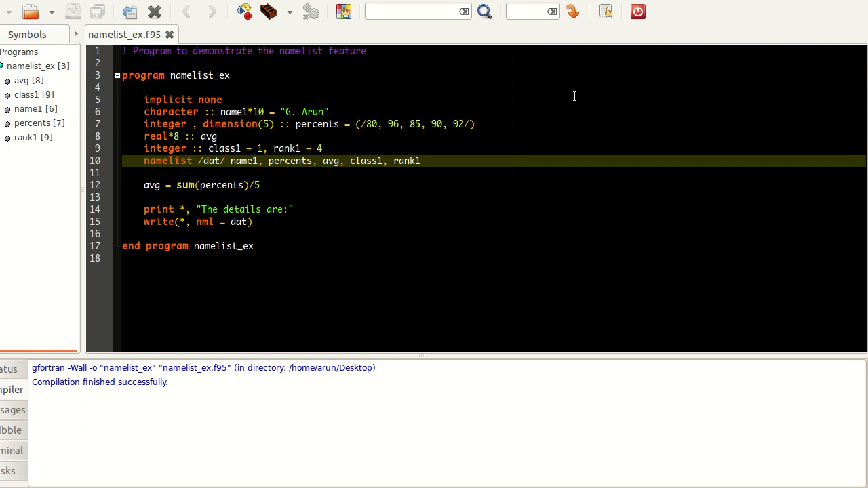
click(260, 161)
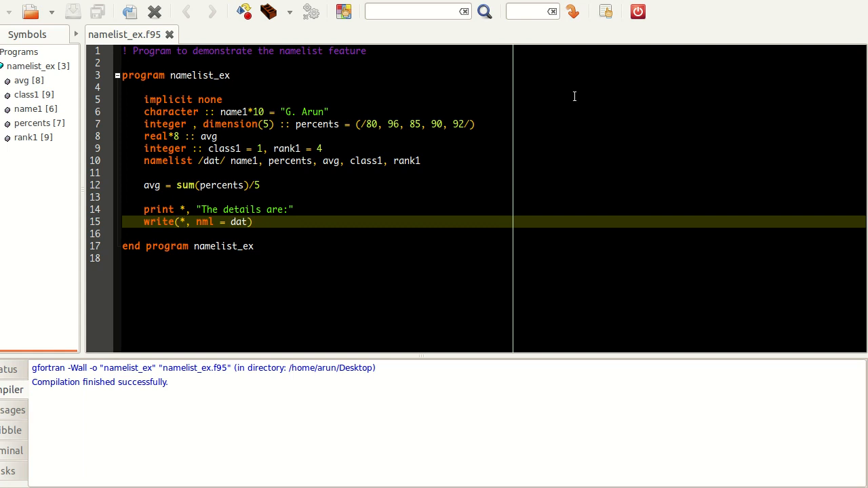
- Compile namelist_ex.f95 with gfortran
click(184, 222)
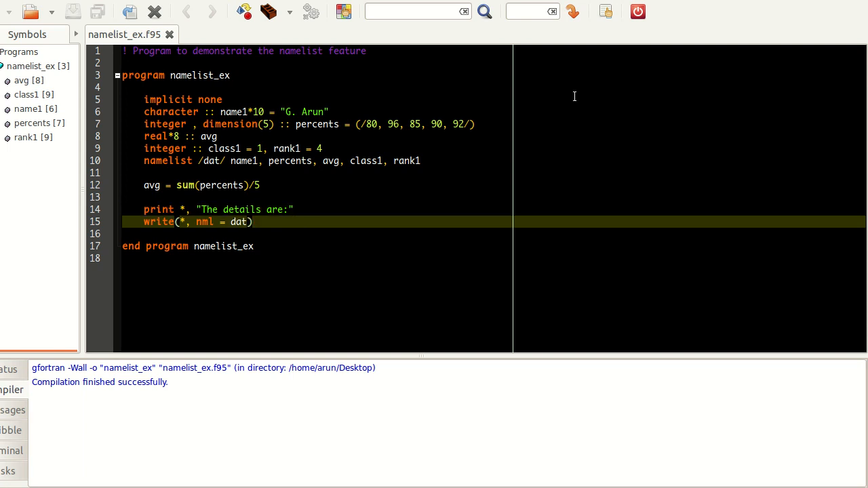
click(252, 222)
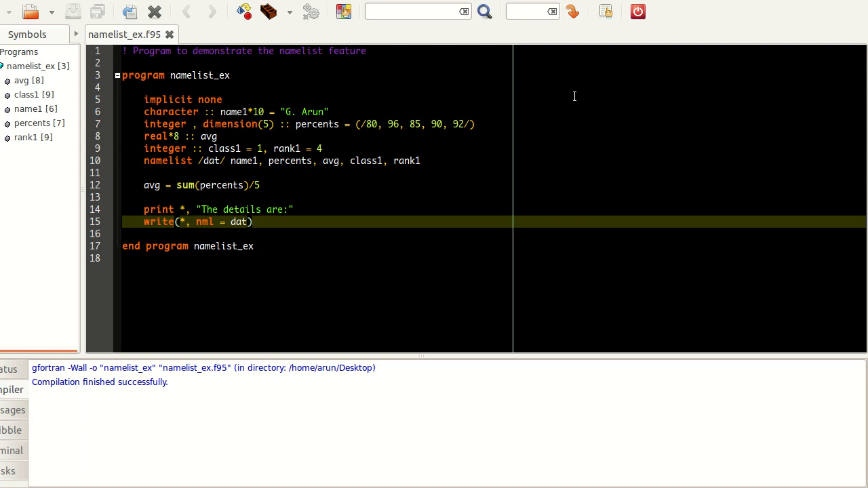
click(251, 222)
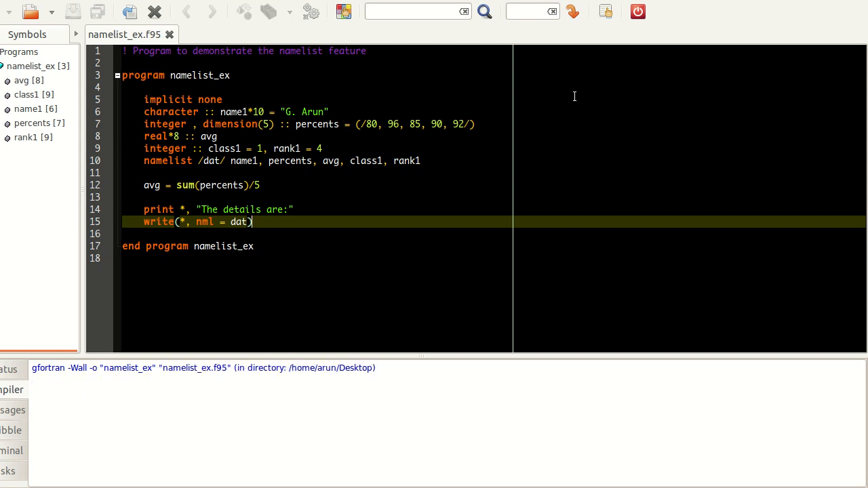
- Execute namelist_ex to print the dat namelist values in a terminal
click(239, 11)
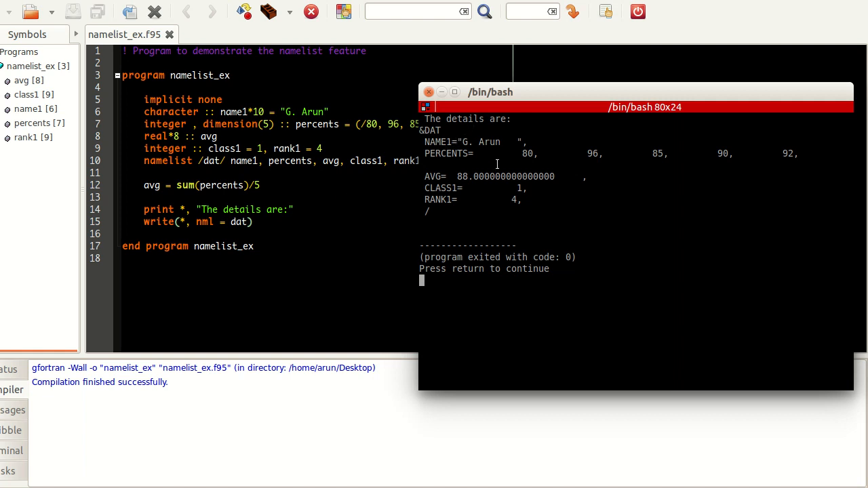
mouse_move(573, 94)
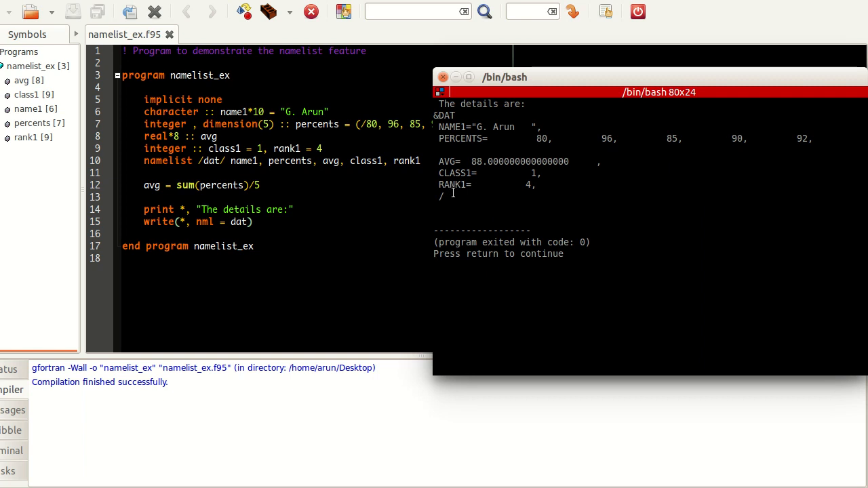
mouse_move(468, 139)
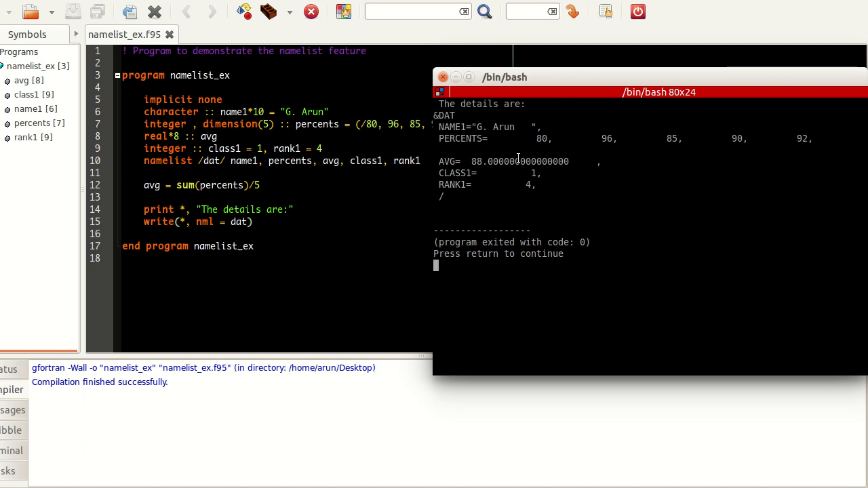
mouse_move(590, 166)
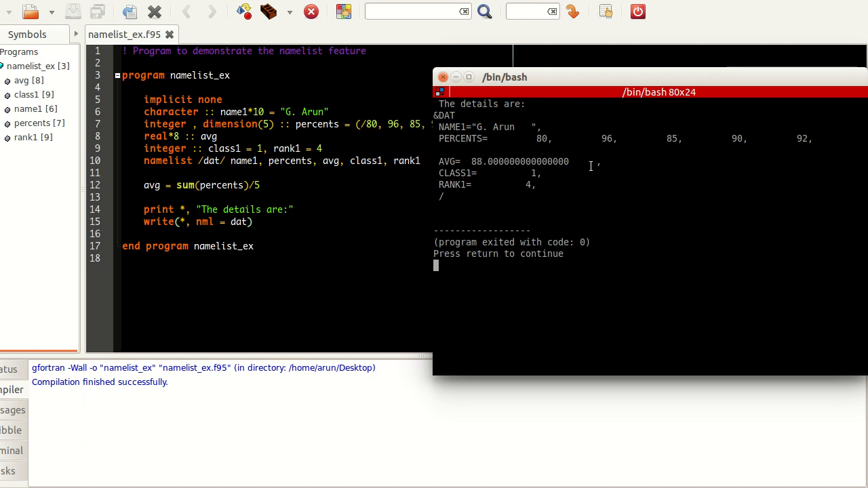
- Focus and dismiss the program's output terminal window
click(443, 77)
text(!)
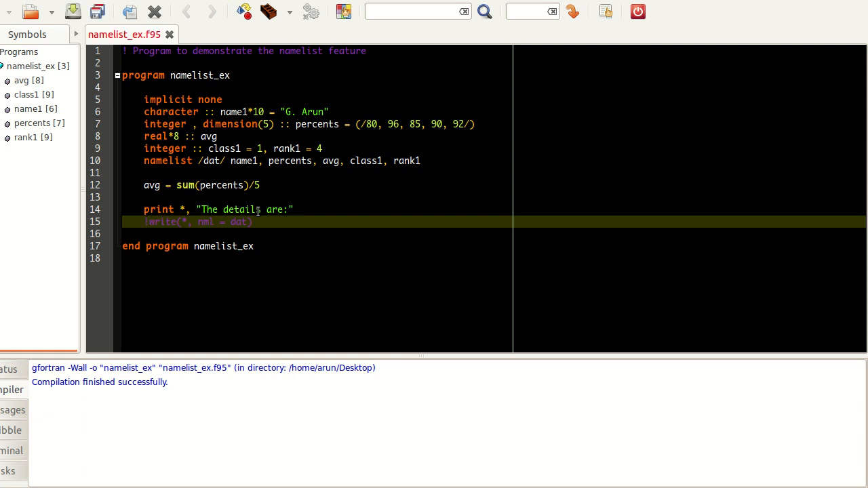
mouse_move(342, 218)
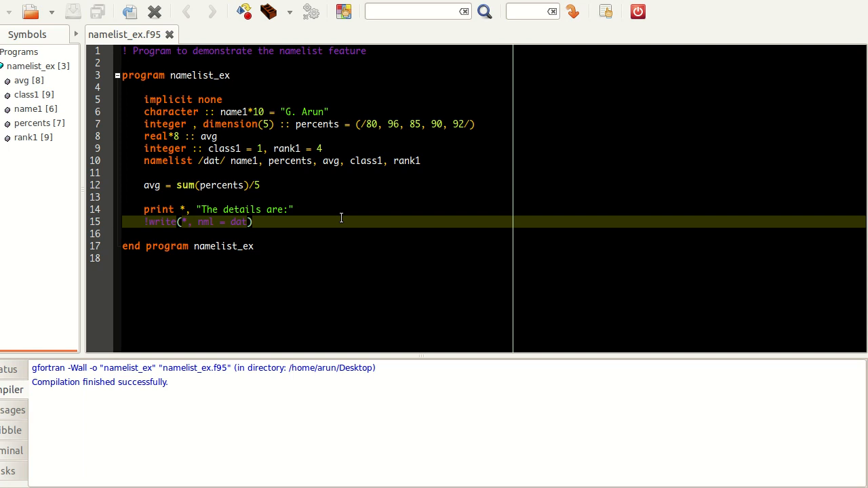
- Append dat to the details print statement, compile, then wrap it as /dat/ and recompile
text(,dd)
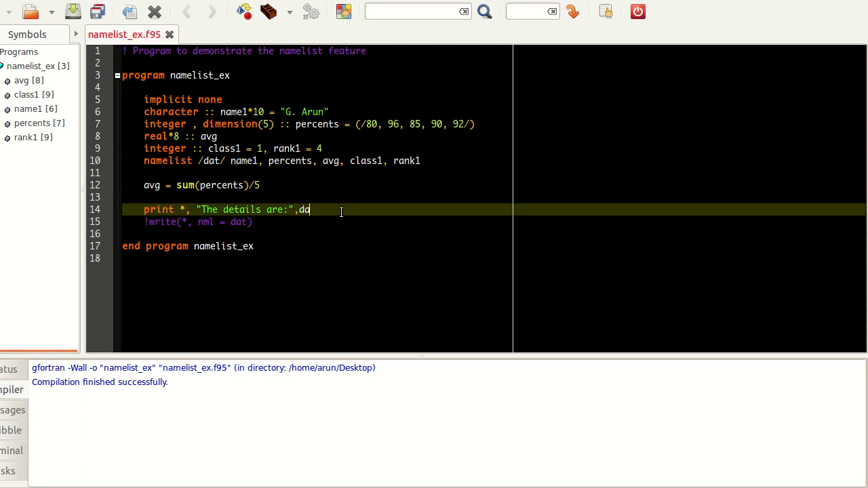
text(t)
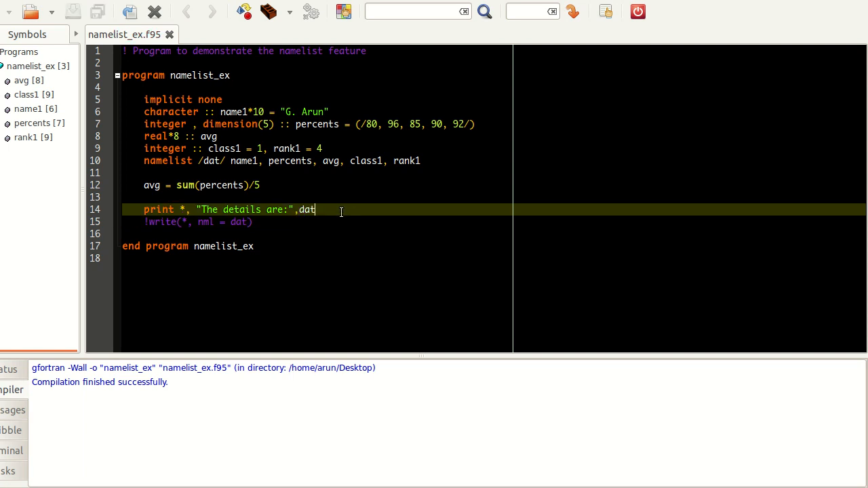
click(245, 12)
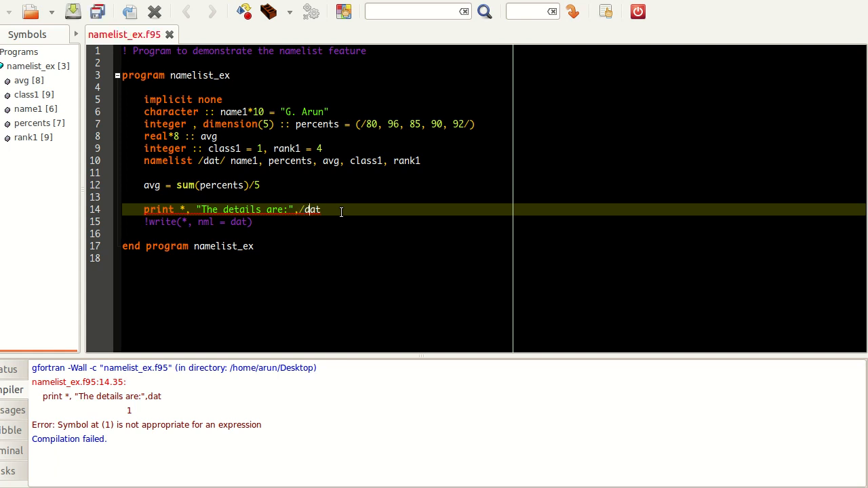
text(/)
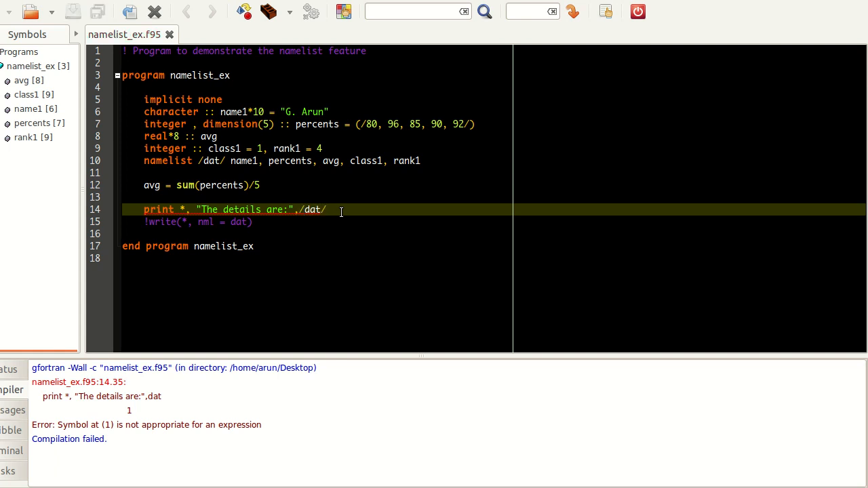
click(325, 210)
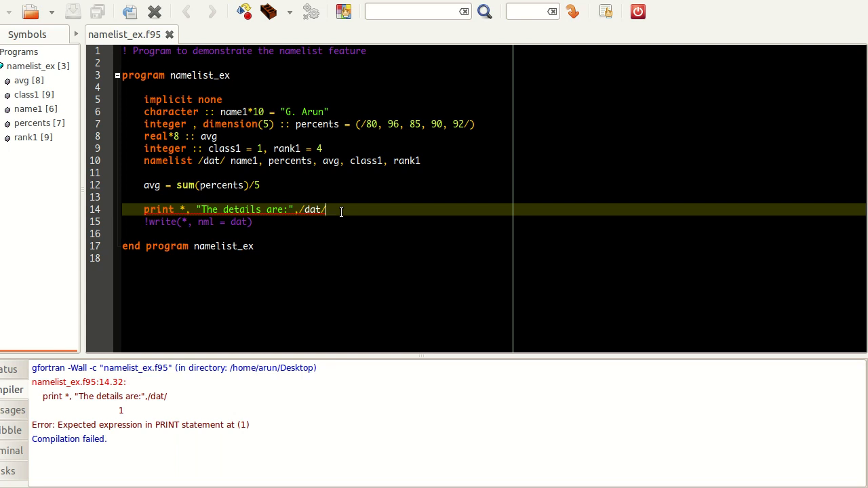
- Undo the experimental print edits and place the cursor after avg in the namelist
key(BackSpace)
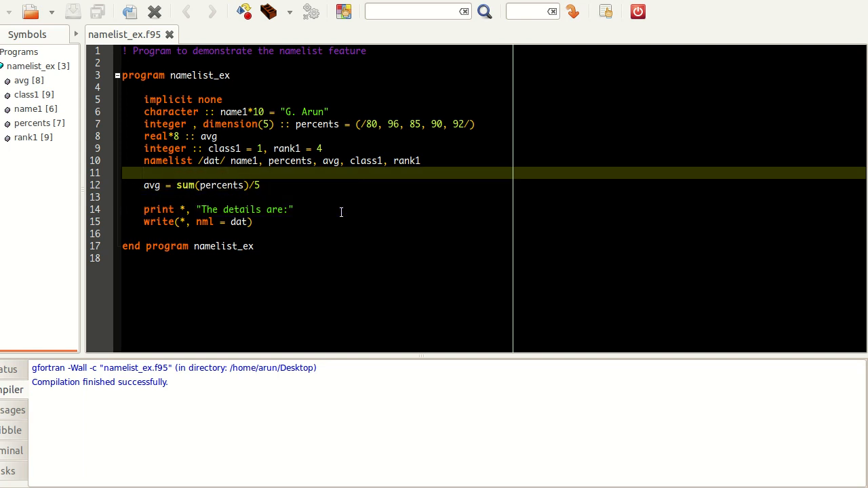
click(332, 161)
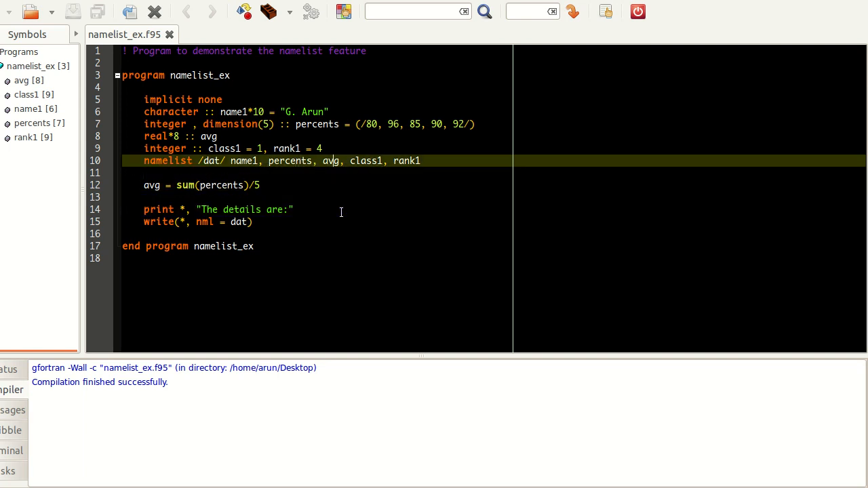
text(())
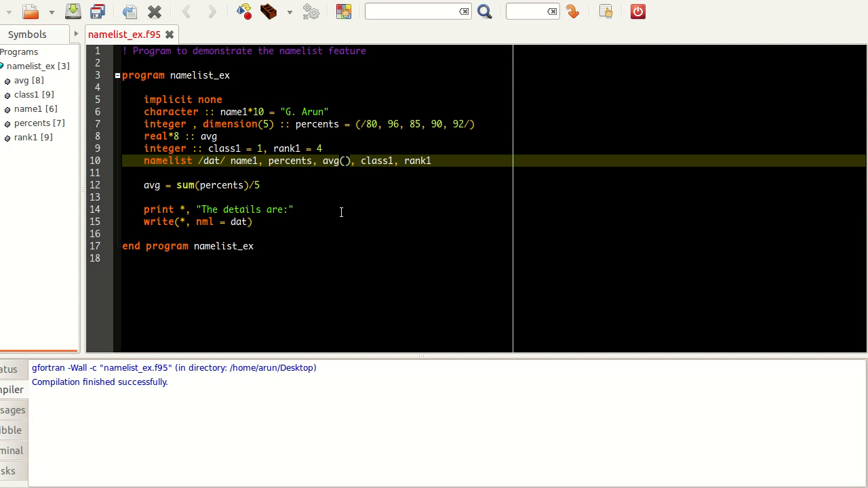
text(4)
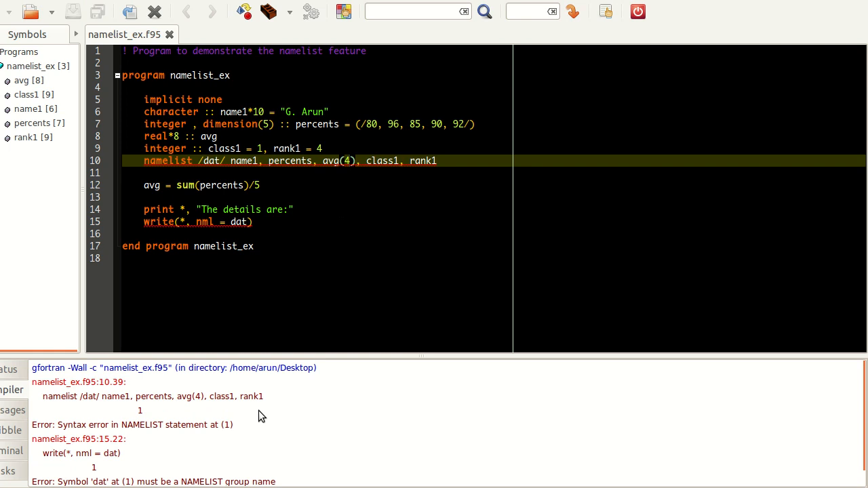
click(350, 160)
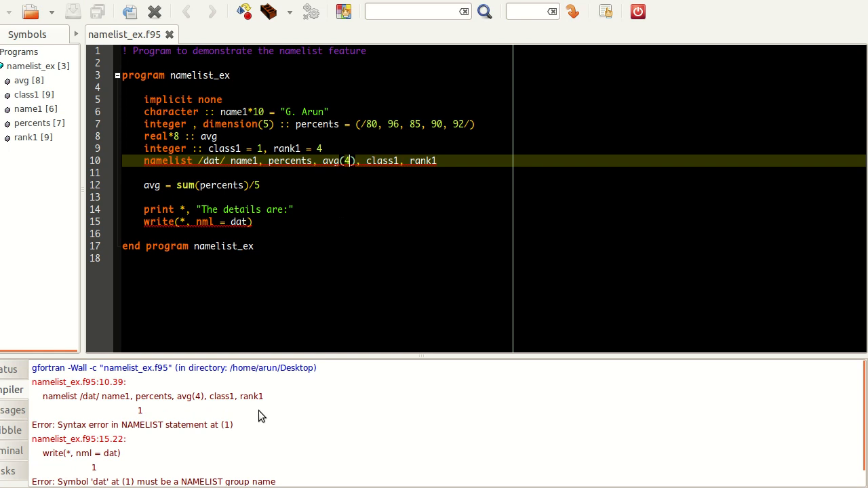
key(BackSpace)
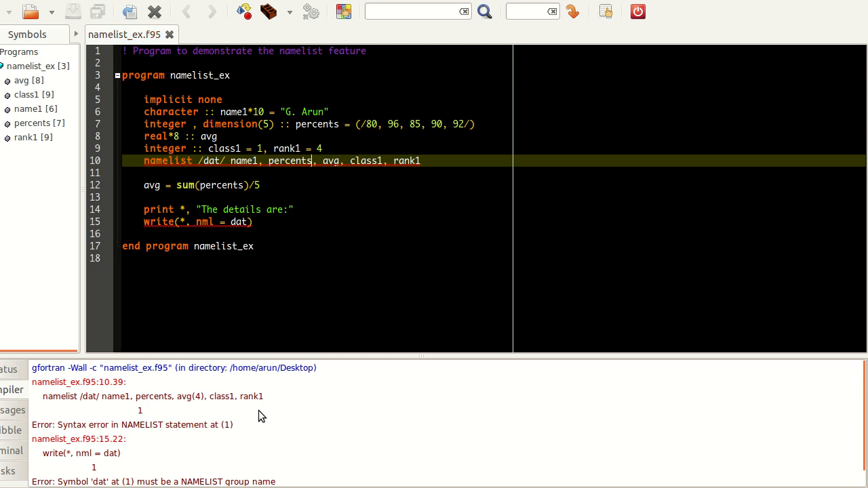
text((4))
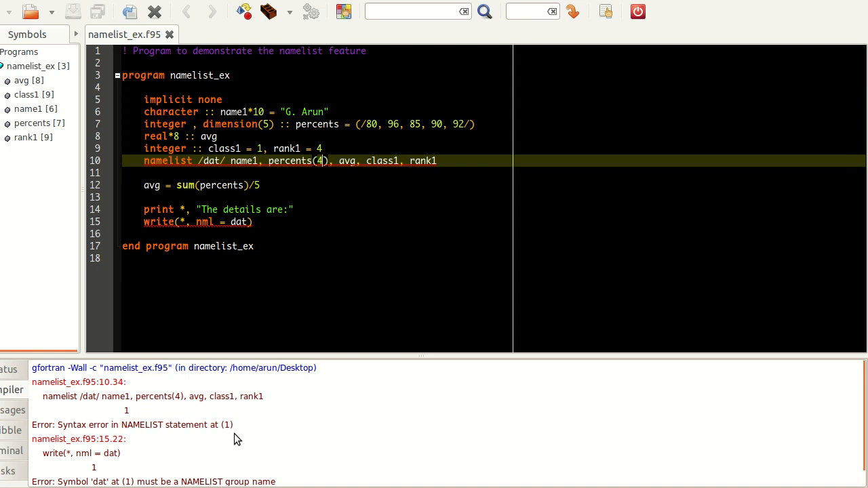
mouse_move(291, 428)
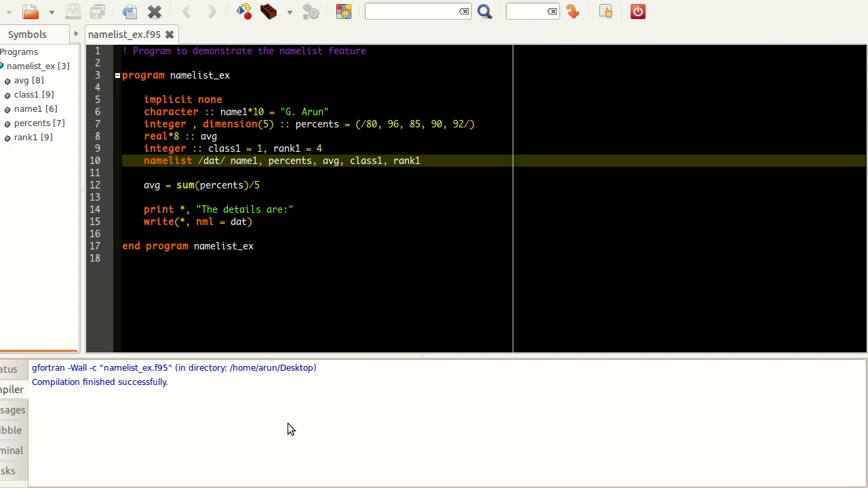
- Add val1 after avg in the real declaration and the namelist group
click(322, 148)
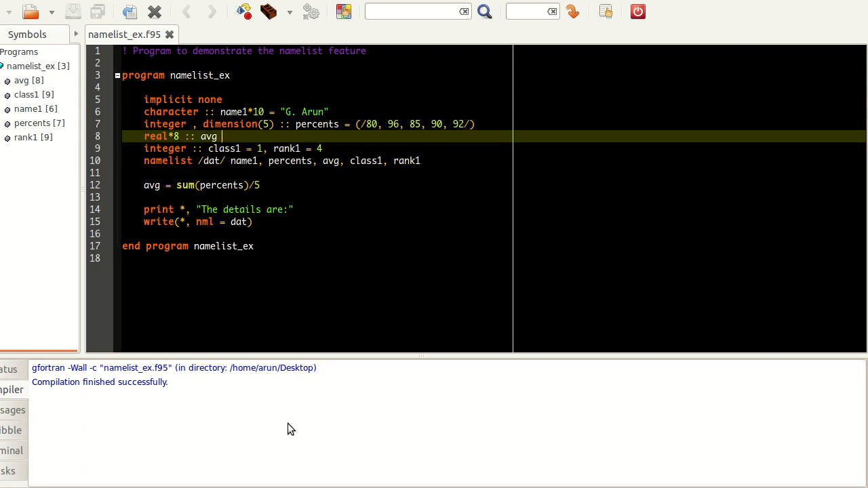
text(, bo)
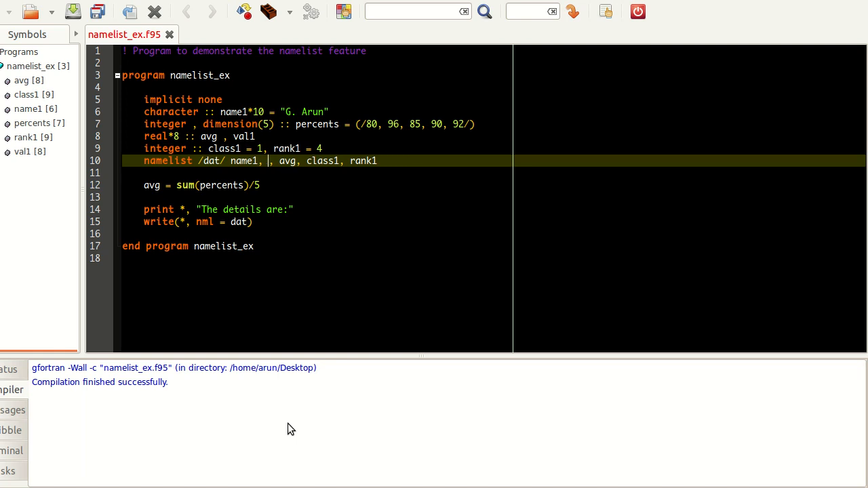
text(val1)
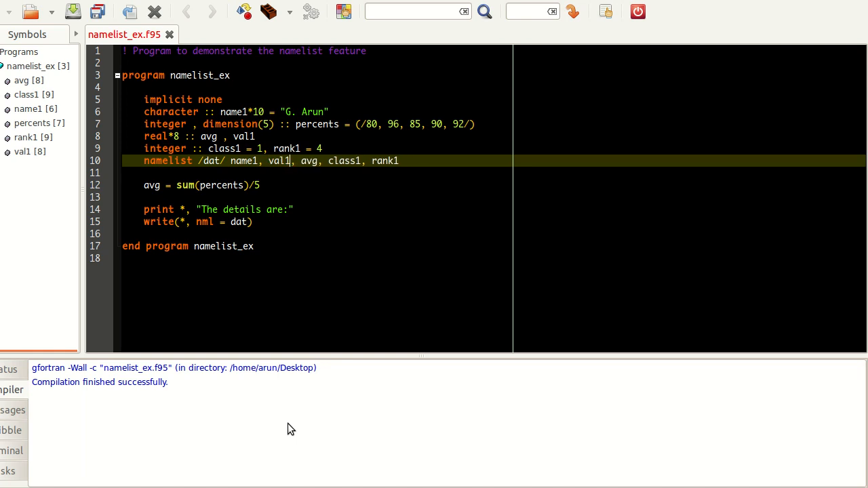
text(per)
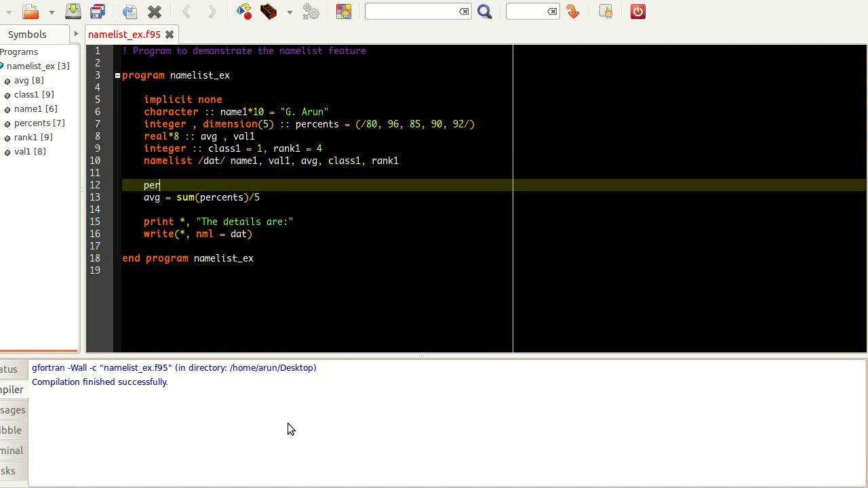
text(cent)
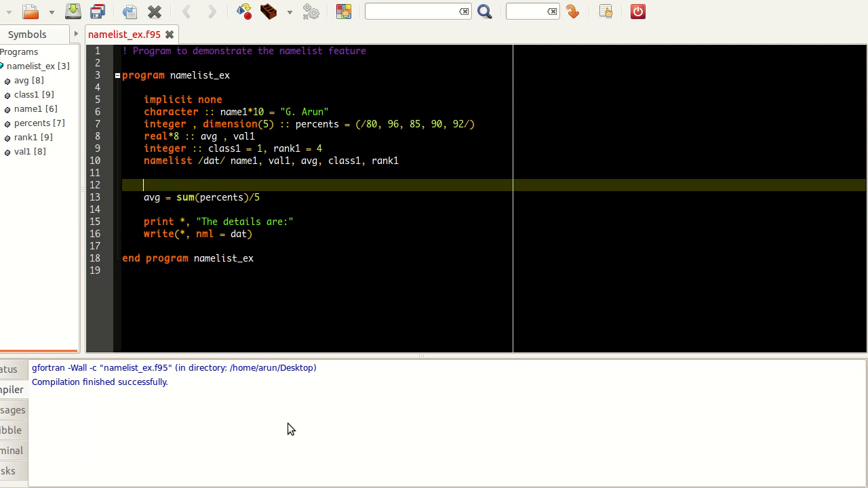
- Insert the line val1 = percents(4) before the average calculation
text(val1 =)
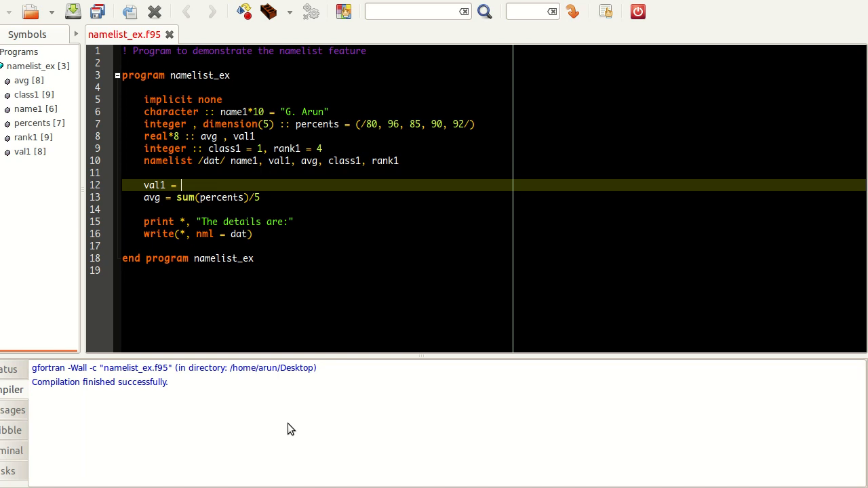
text(percents)
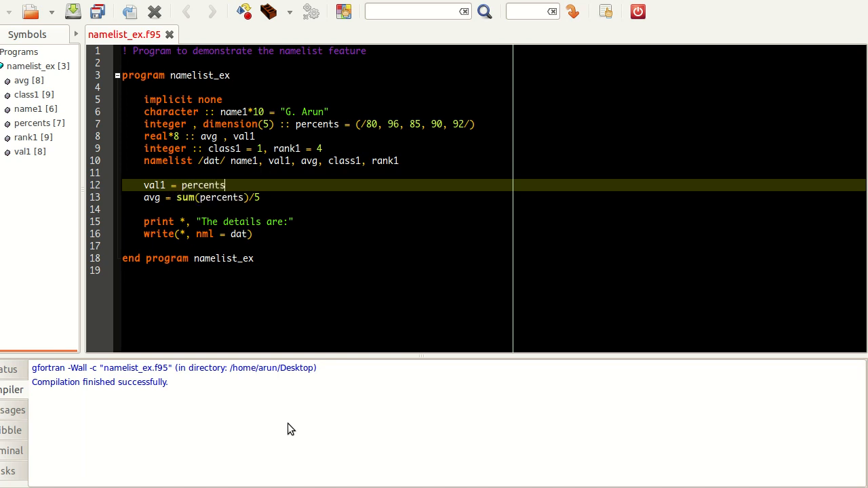
text((1))
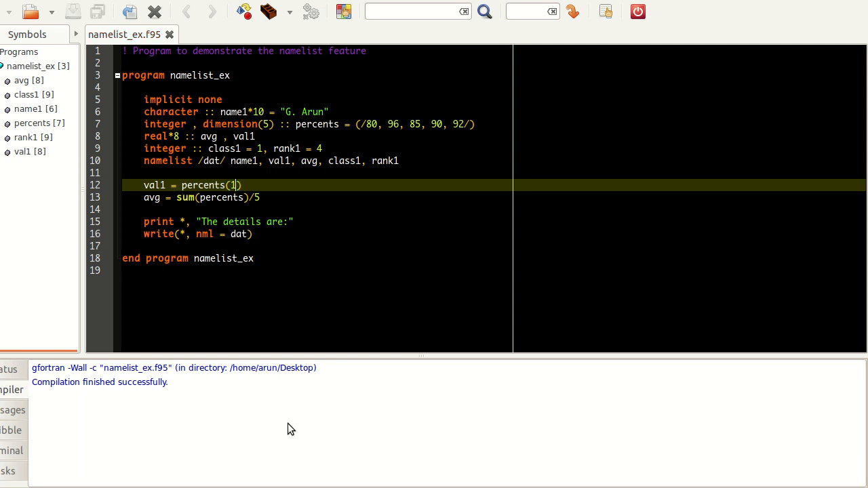
text(4)
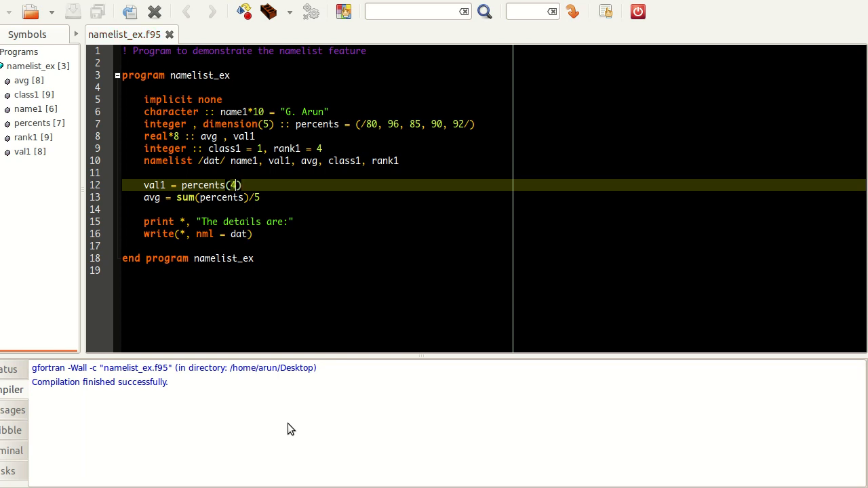
- Build and run namelist_ex, check VAL1 = 90 in the output, then close it
click(242, 12)
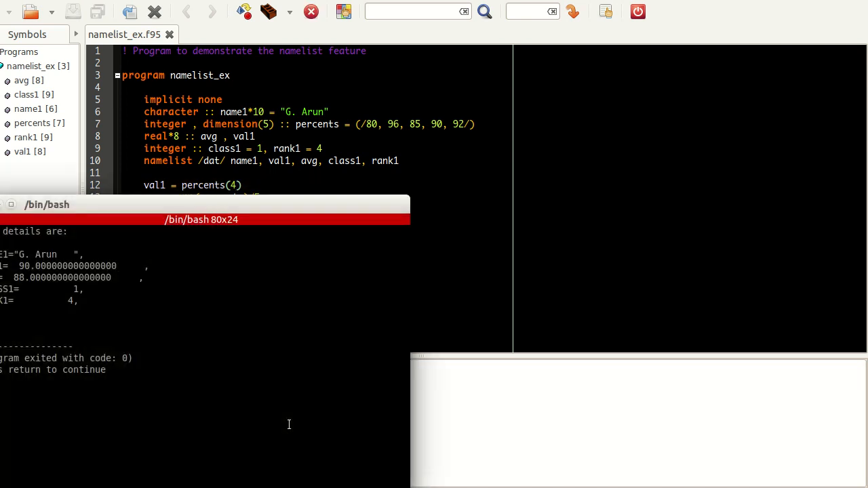
mouse_move(285, 204)
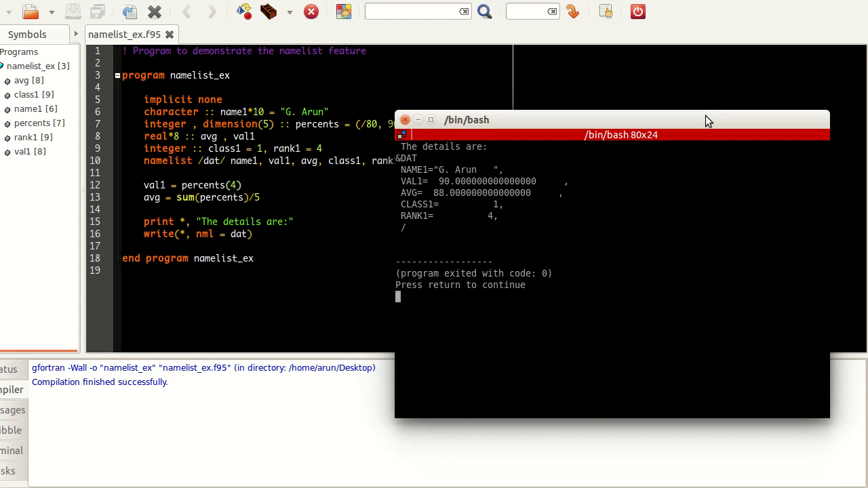
click(405, 120)
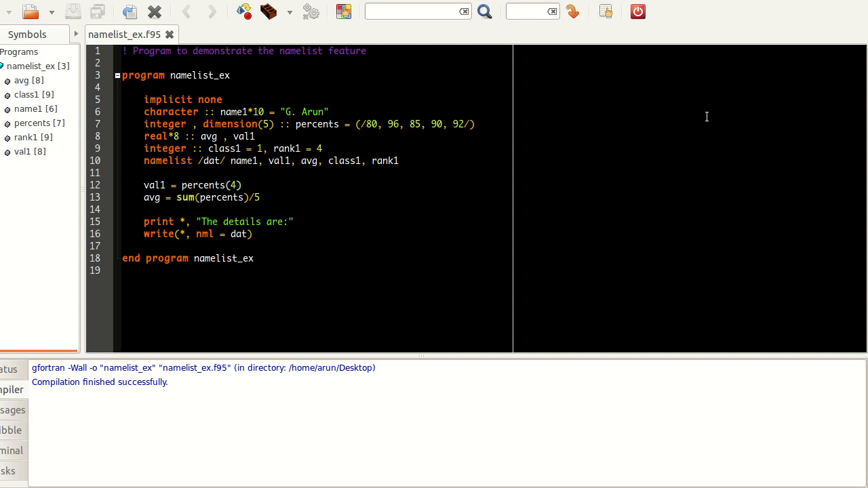
mouse_move(285, 161)
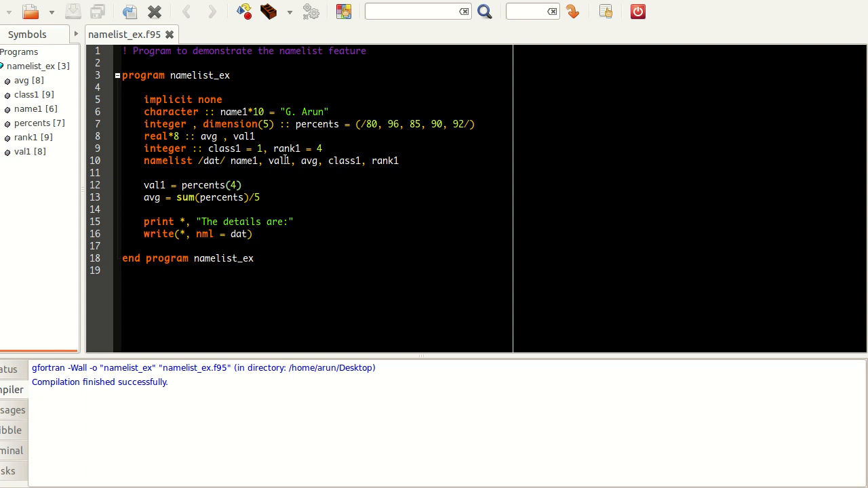
click(306, 161)
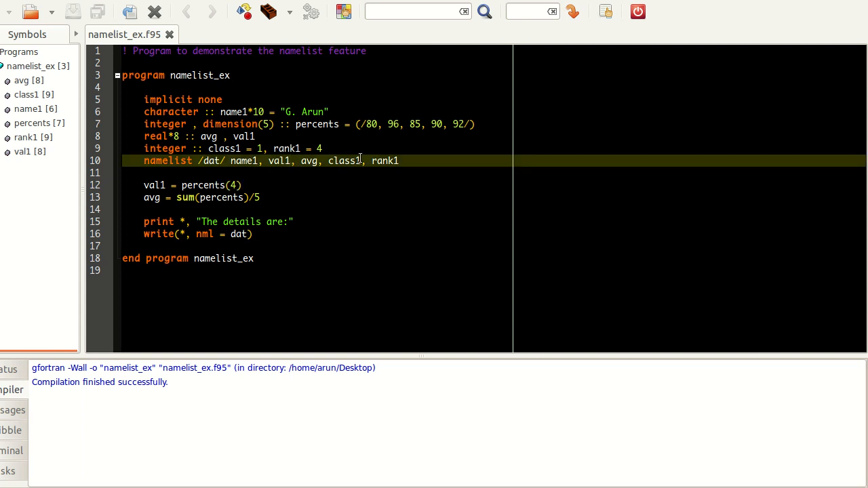
click(170, 173)
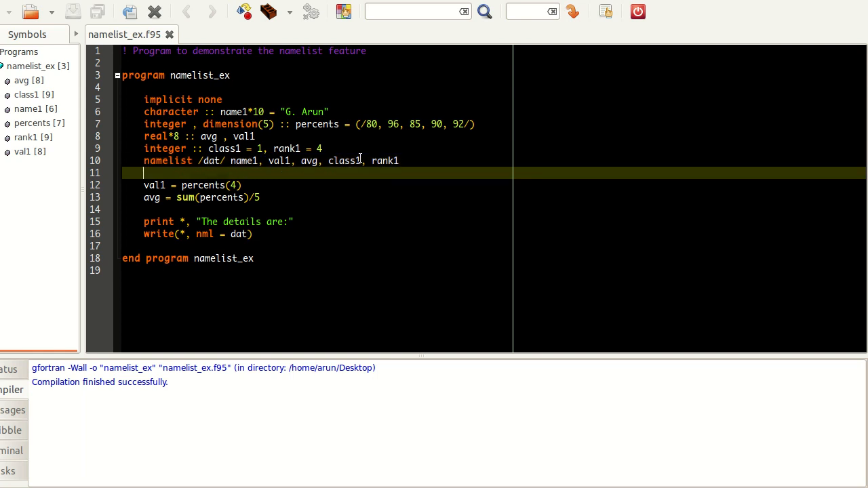
click(242, 185)
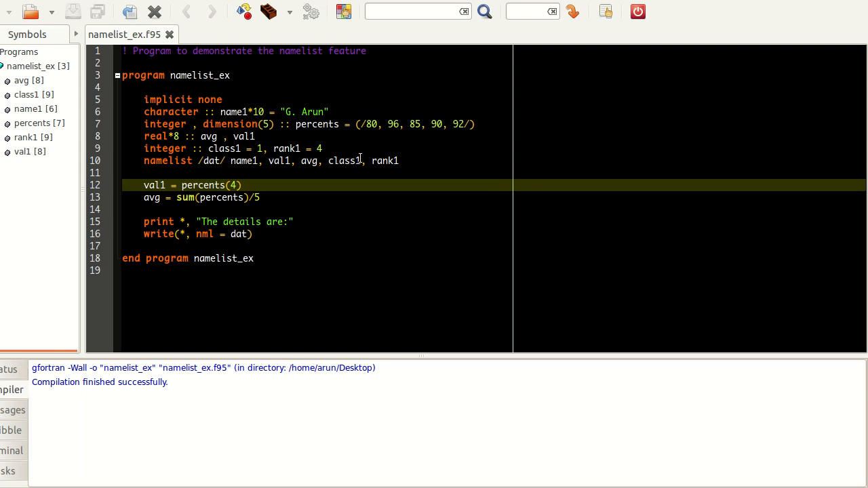
click(161, 185)
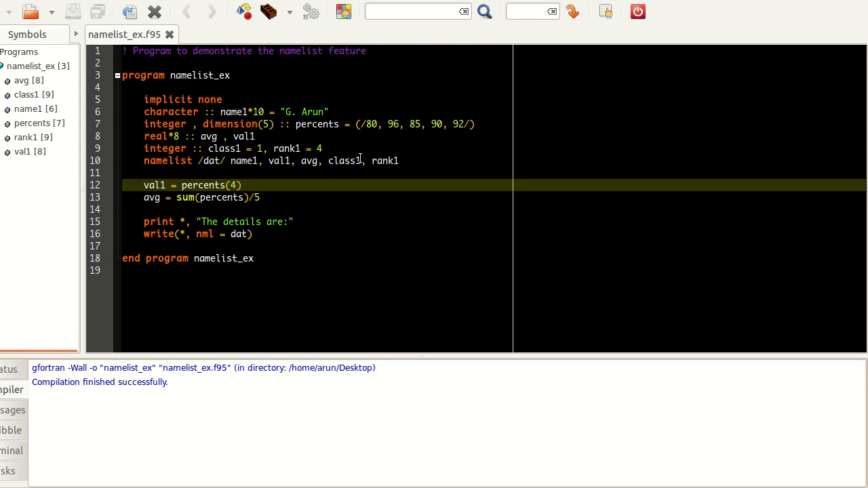
click(158, 185)
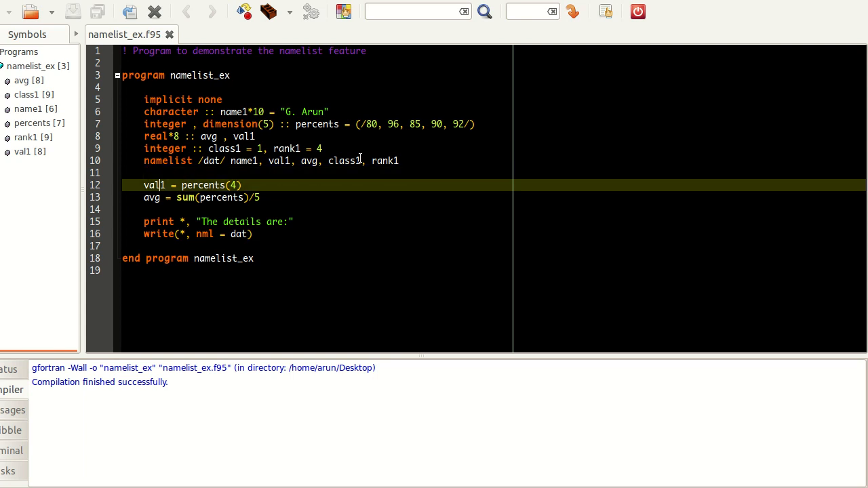
click(360, 161)
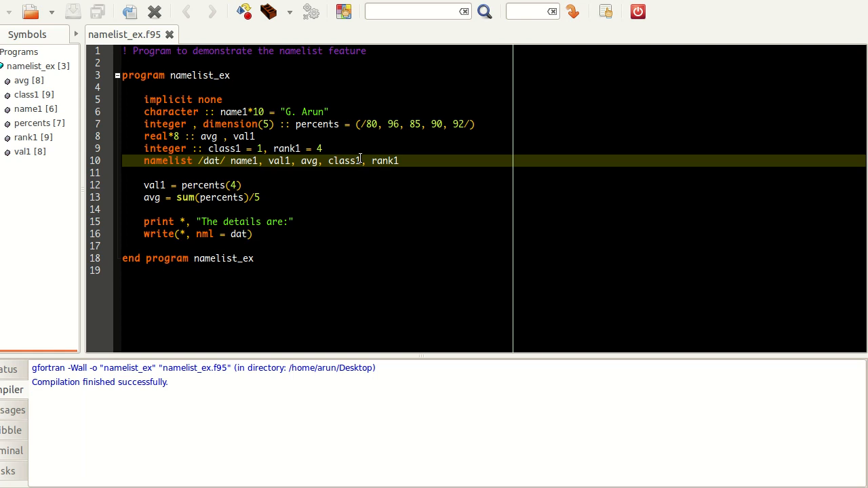
click(161, 161)
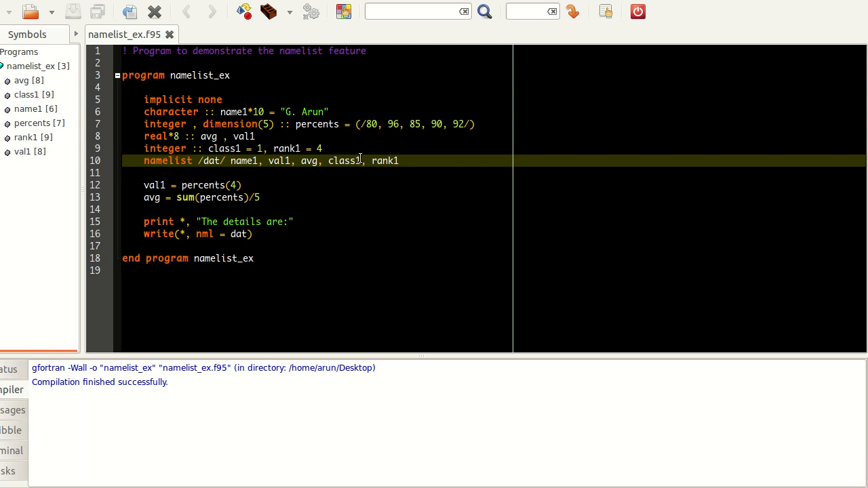
click(161, 161)
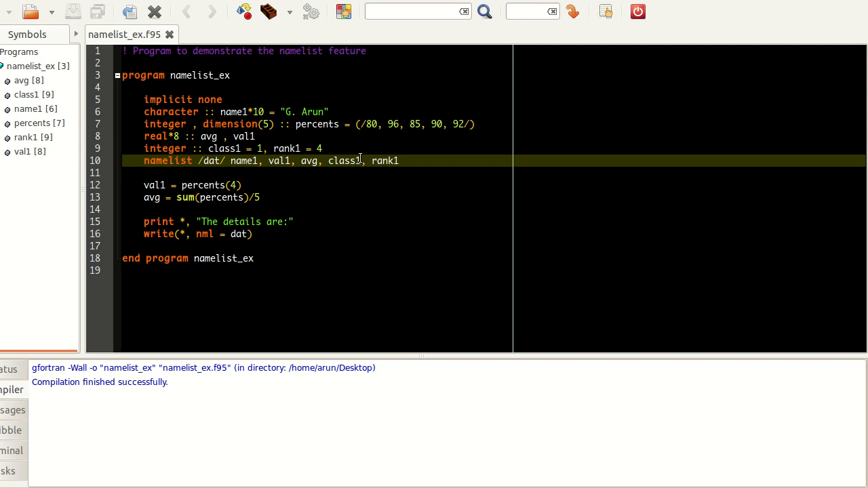
click(161, 160)
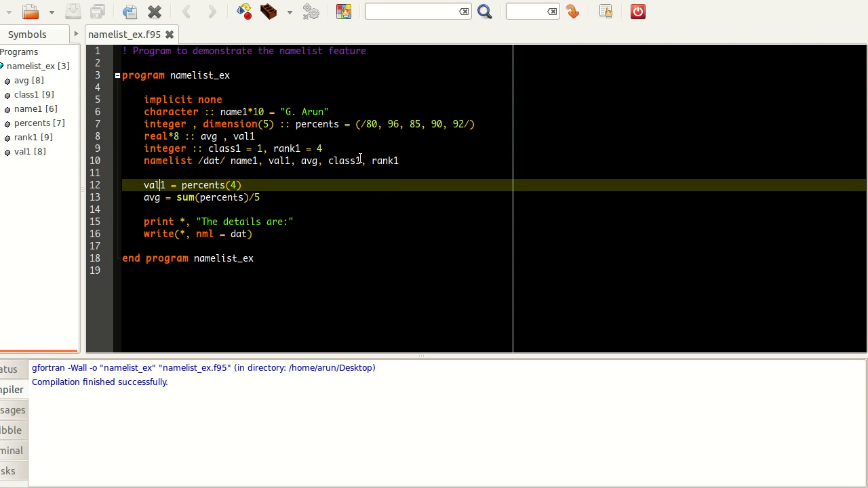
click(164, 184)
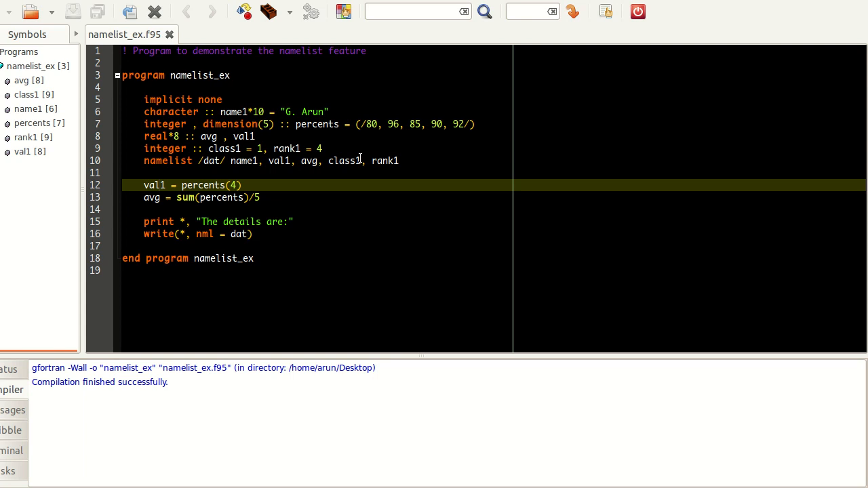
click(157, 186)
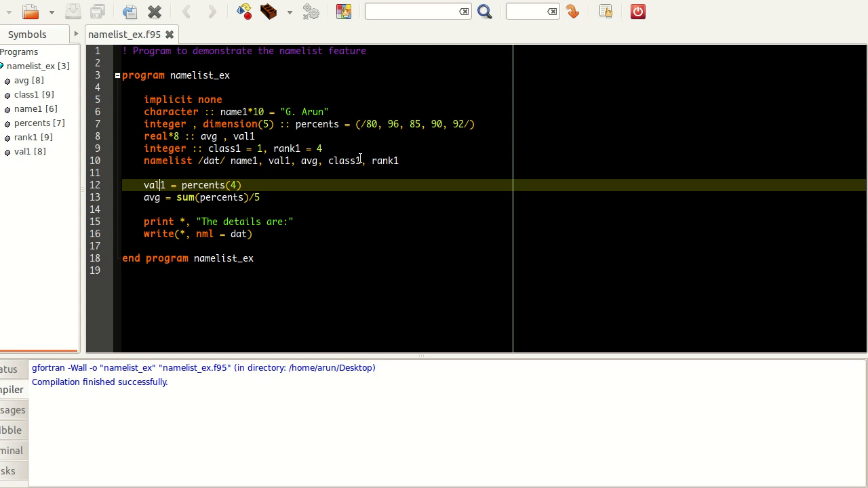
click(158, 184)
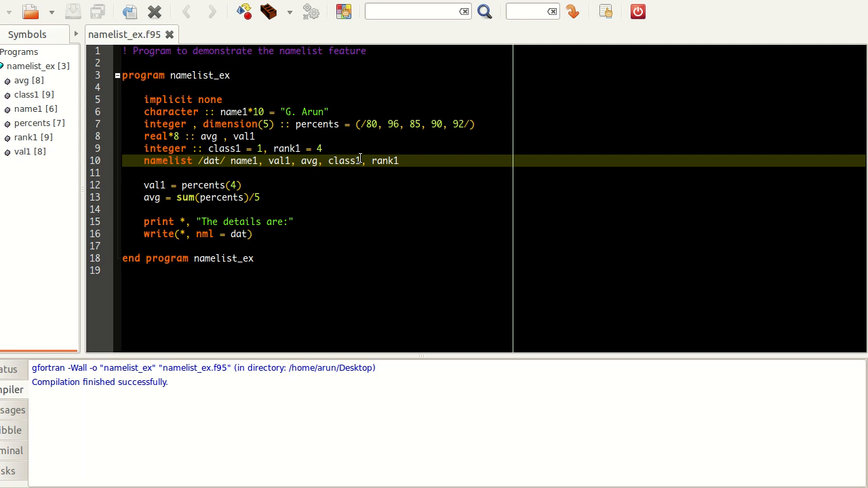
click(161, 161)
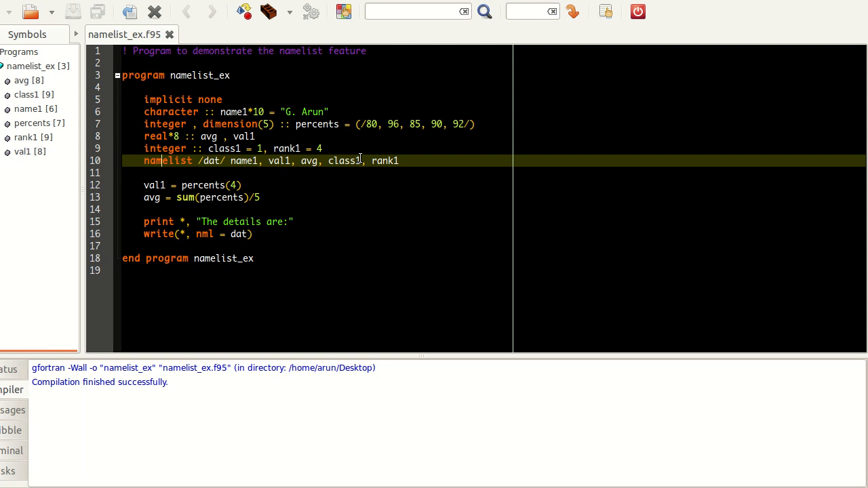